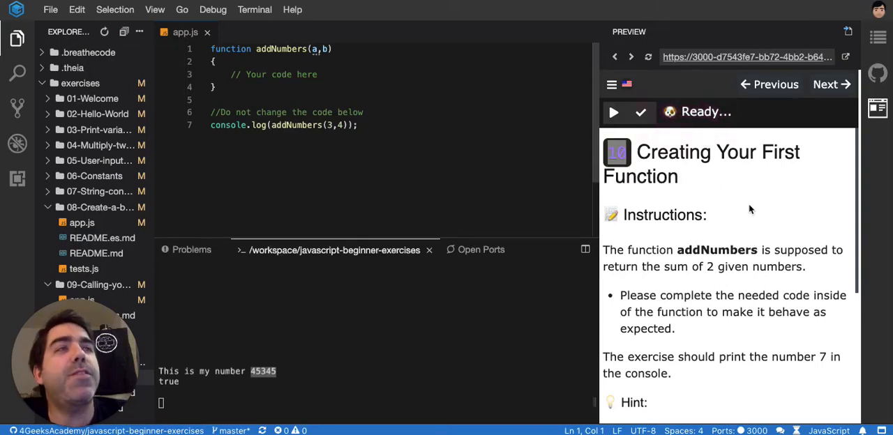
# - Add 'return a + b;' on a new line inside the addNumbers function body in app.js
pyautogui.scroll(-3)
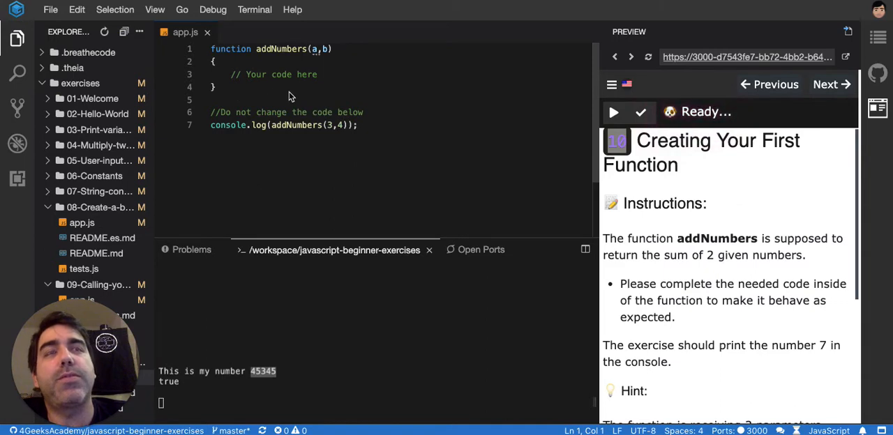
pyautogui.moveTo(263, 92)
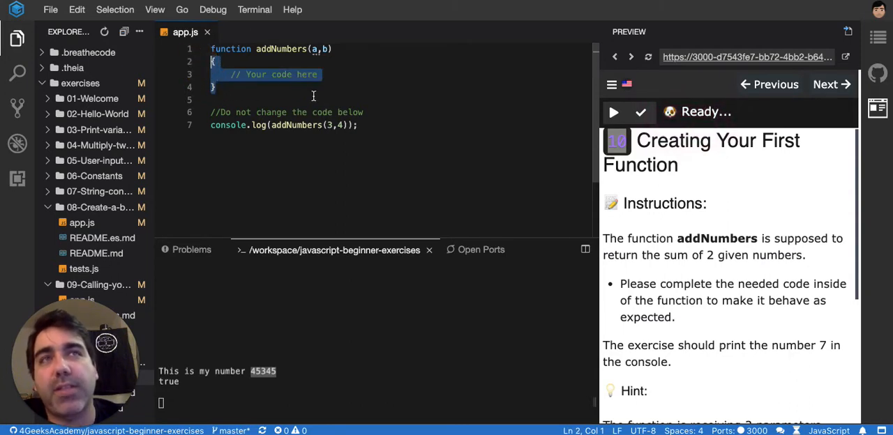
pyautogui.moveTo(307, 94)
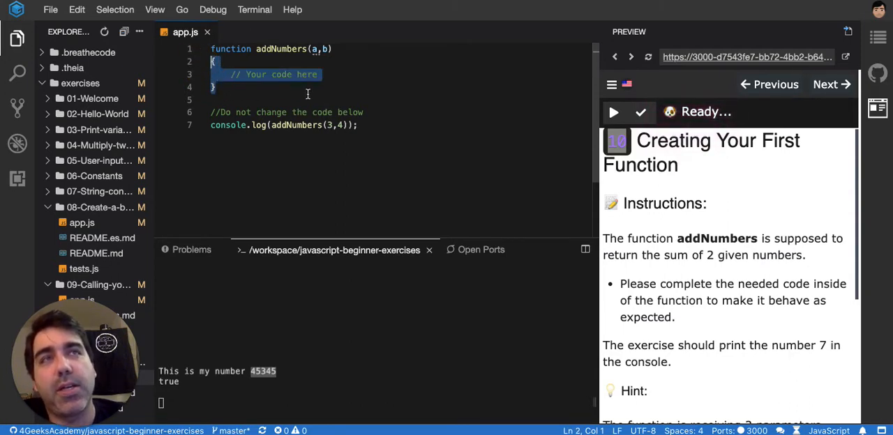
pyautogui.click(307, 76)
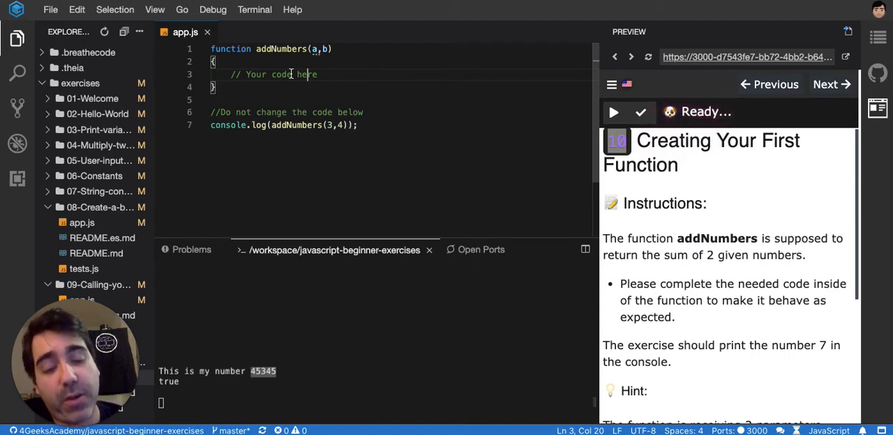
pyautogui.press('Enter')
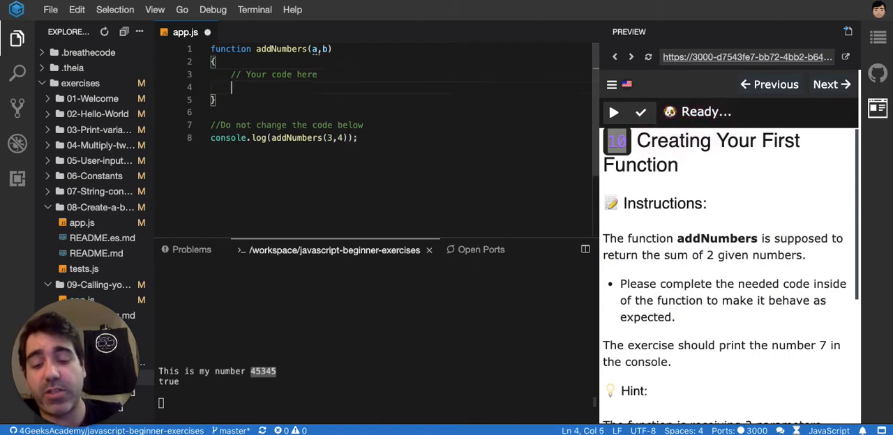
pyautogui.write('return')
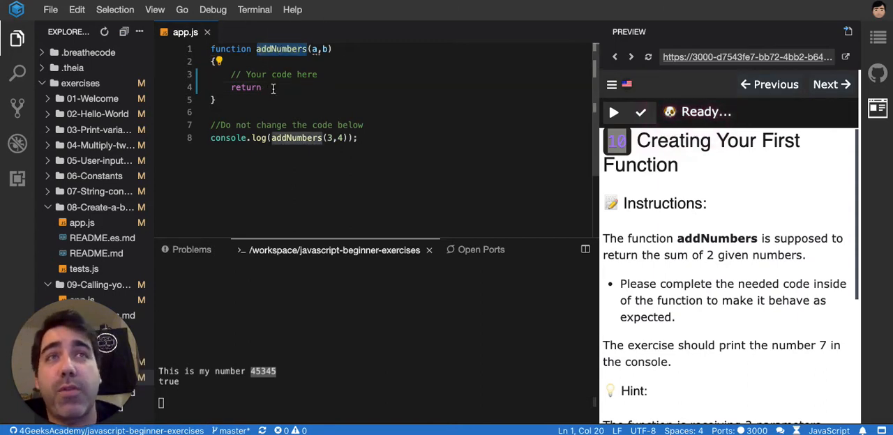
pyautogui.write('a +')
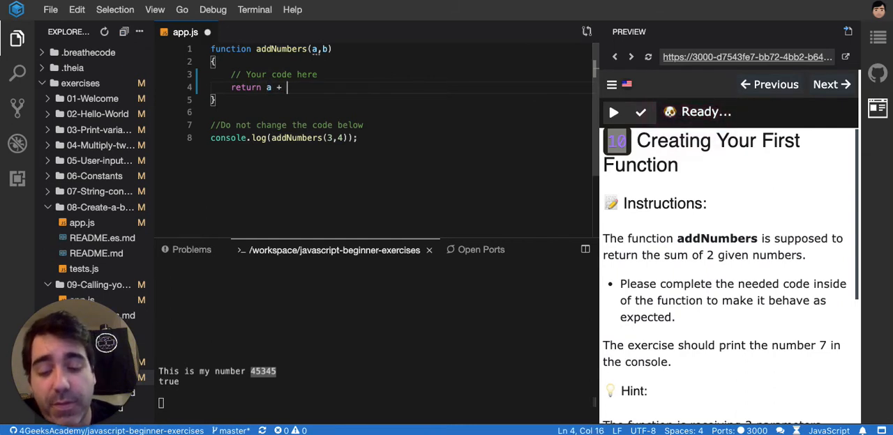
pyautogui.write('b;')
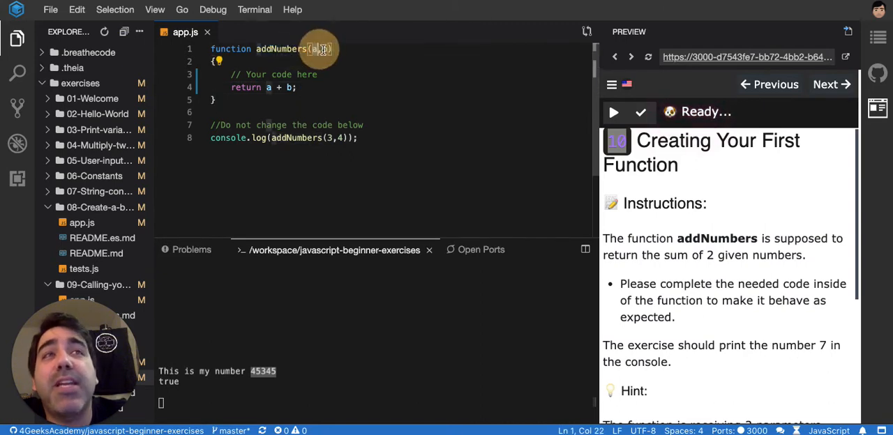
pyautogui.write('a,b')
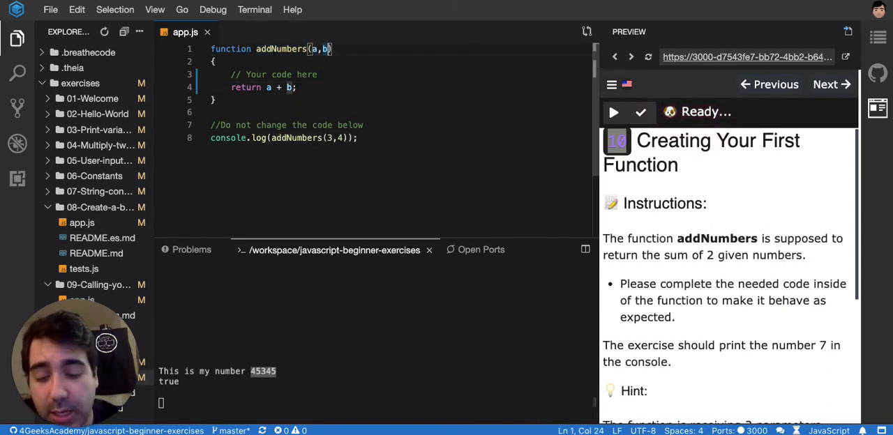
pyautogui.write(',c,d,e,f,g')
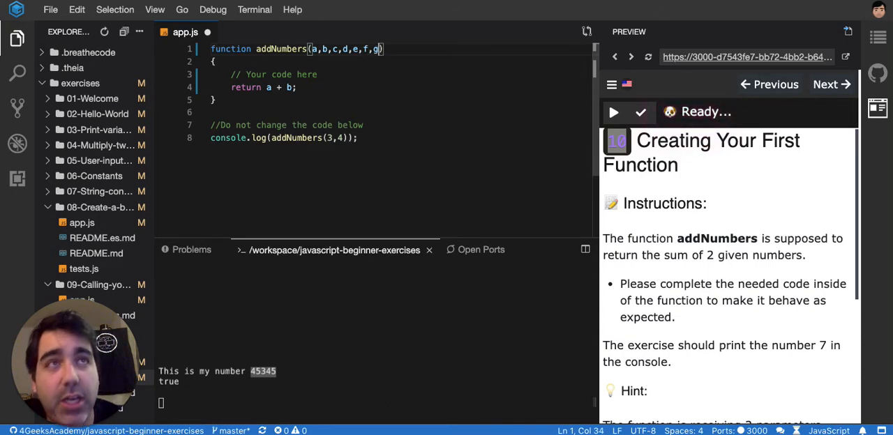
pyautogui.press('Backspace')
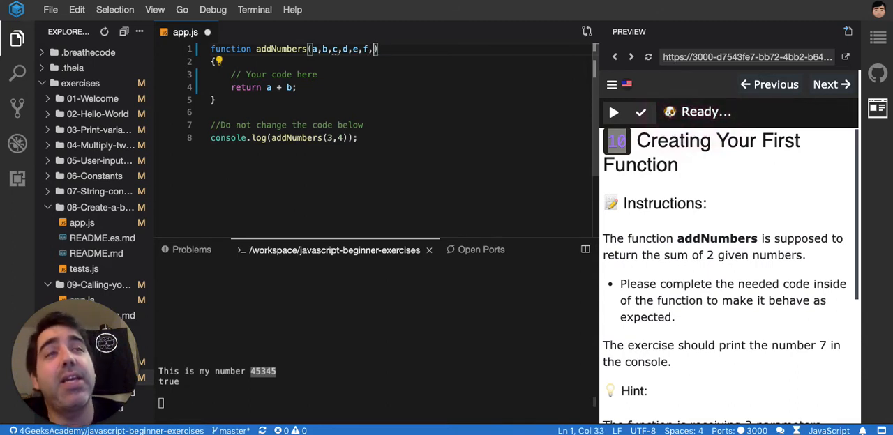
pyautogui.press('BackSpace')
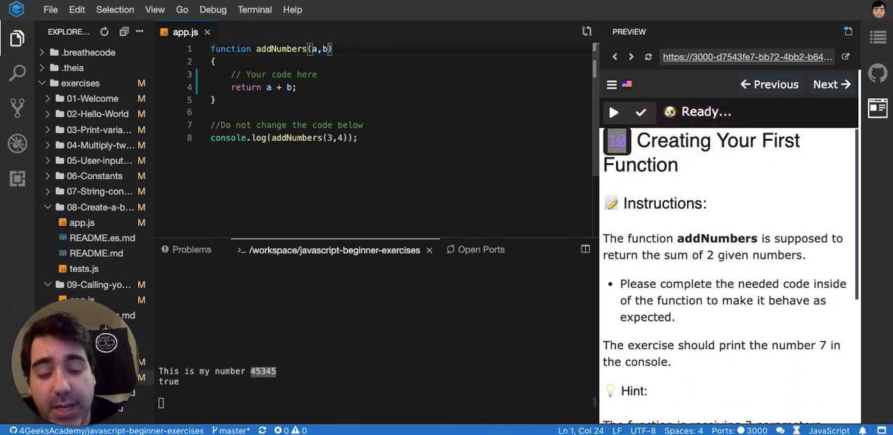
pyautogui.write(',pup,tit')
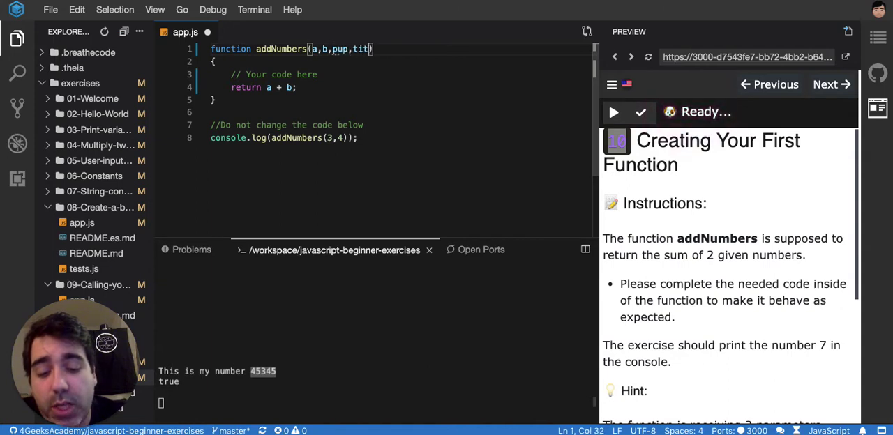
pyautogui.write('i,caca')
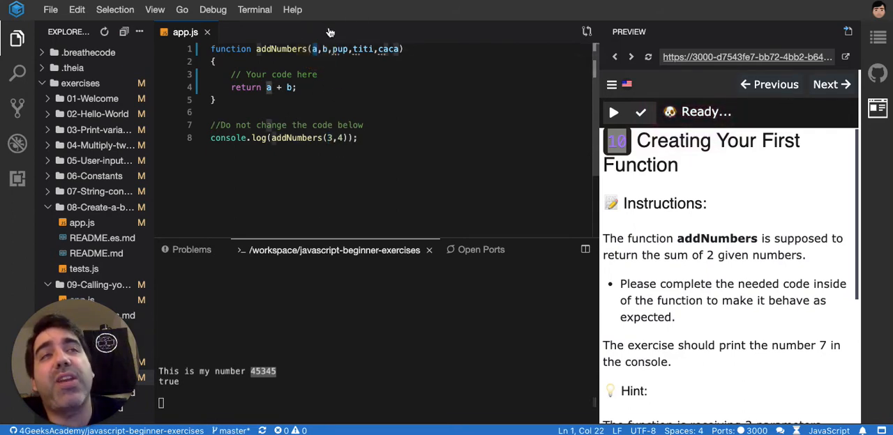
pyautogui.click(341, 137)
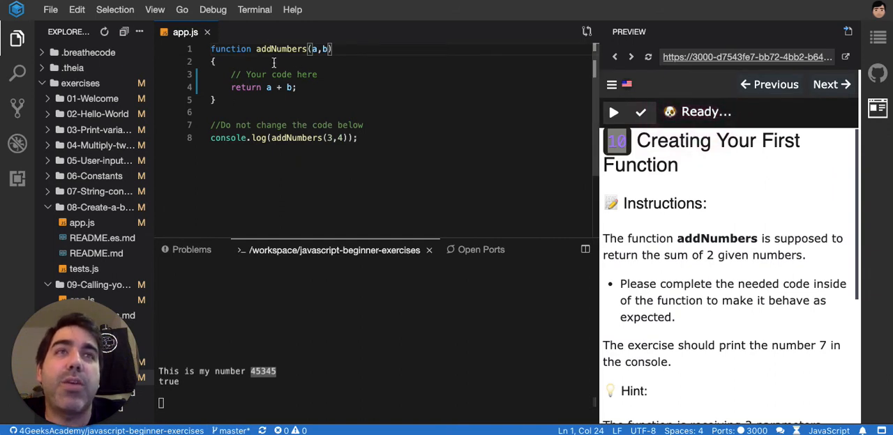
pyautogui.click(639, 112)
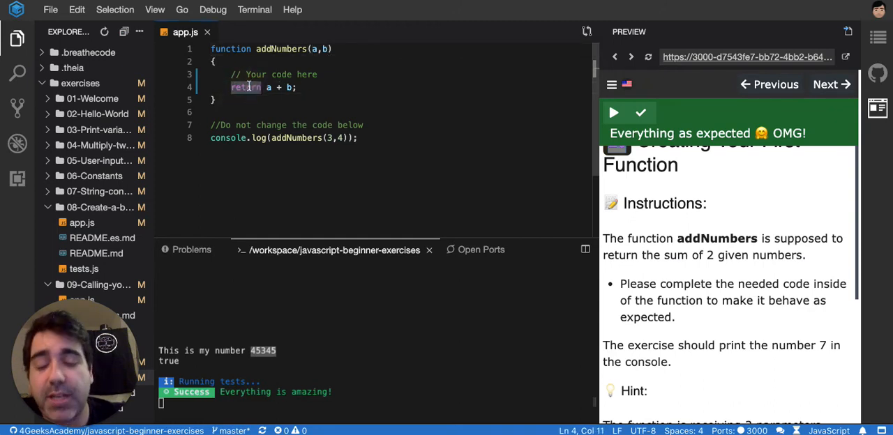
# - Change the body to 'let total = a + b;' and rerun the exercise tests, which now fail
pyautogui.write('total = a + b;')
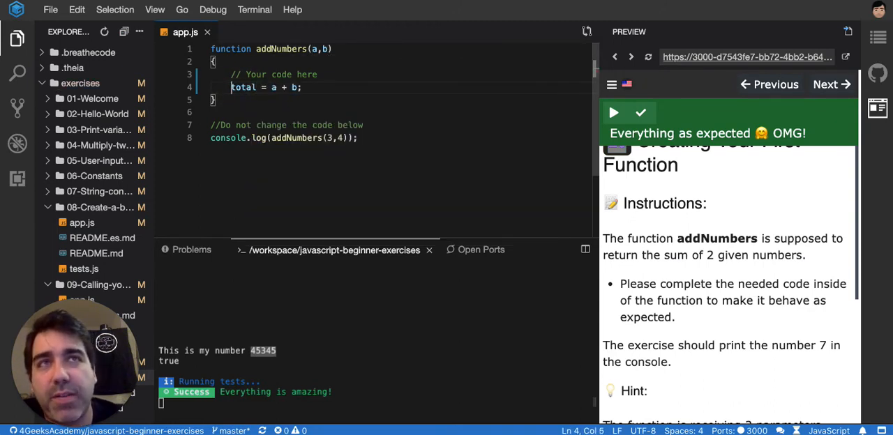
pyautogui.write('let')
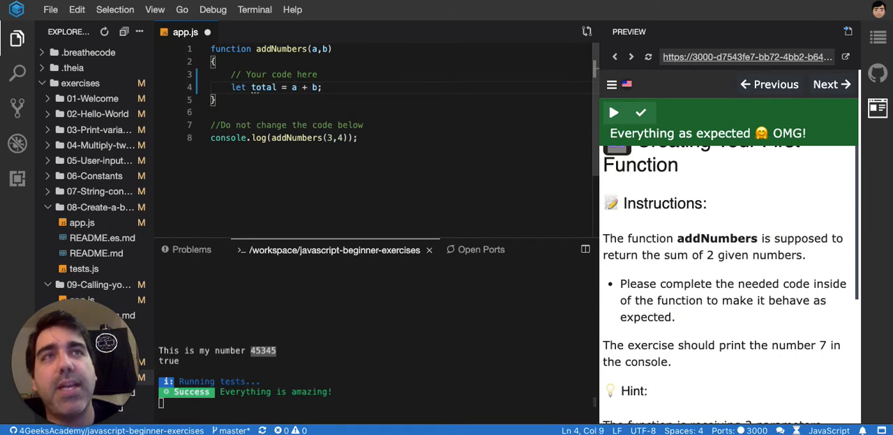
pyautogui.click(642, 113)
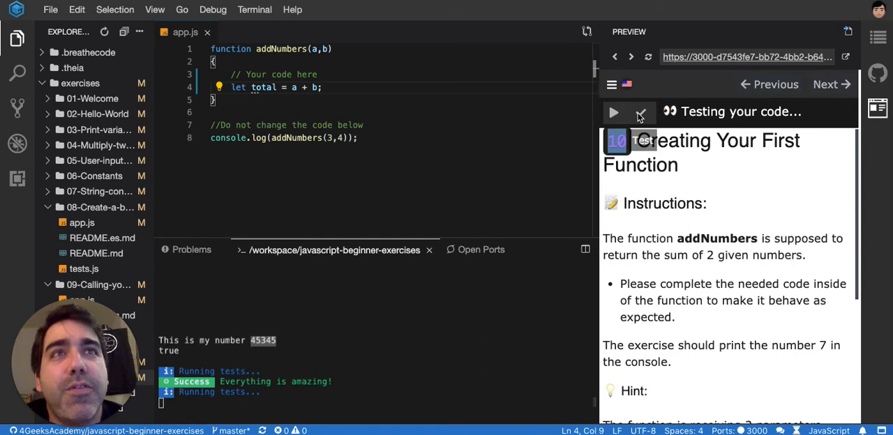
pyautogui.click(639, 113)
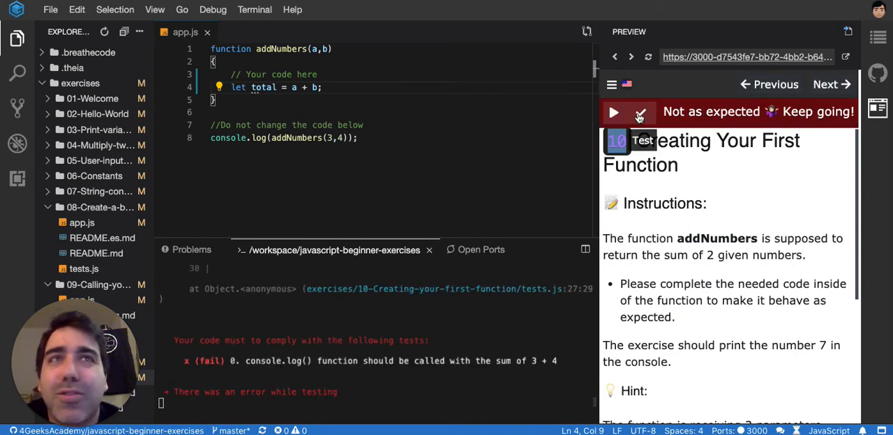